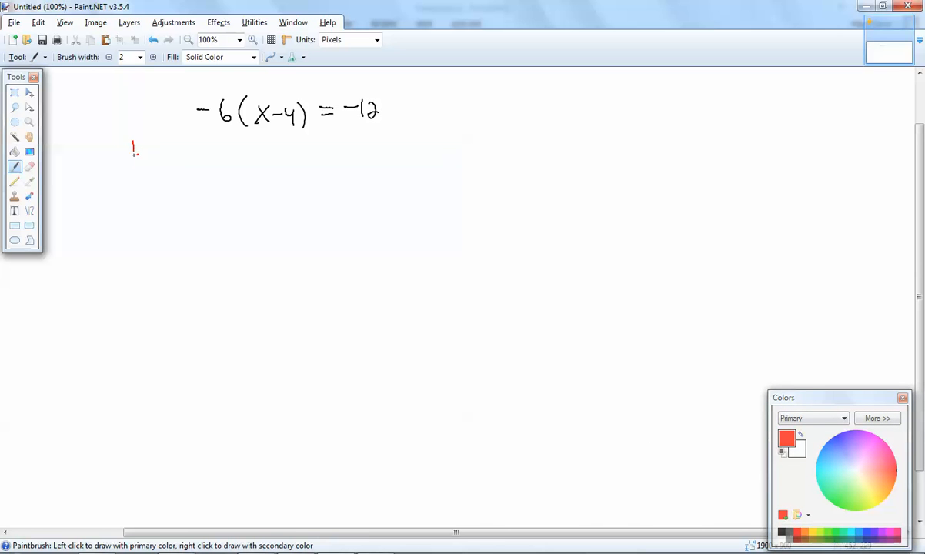
# - Circle step number 1 in red and draw arrows distributing -6 to x and -4
pyautogui.moveTo(133, 145); pyautogui.dragTo(133, 145)
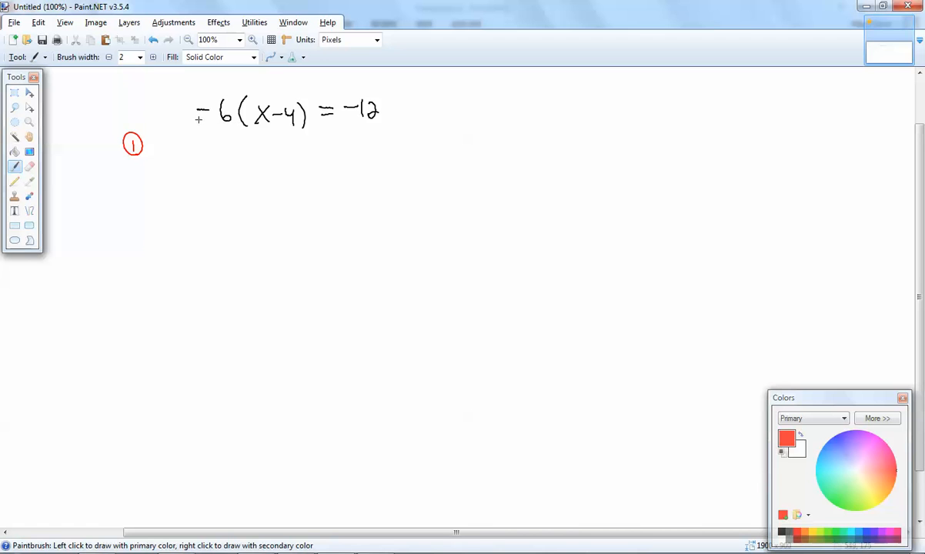
pyautogui.moveTo(197, 120); pyautogui.dragTo(243, 131)
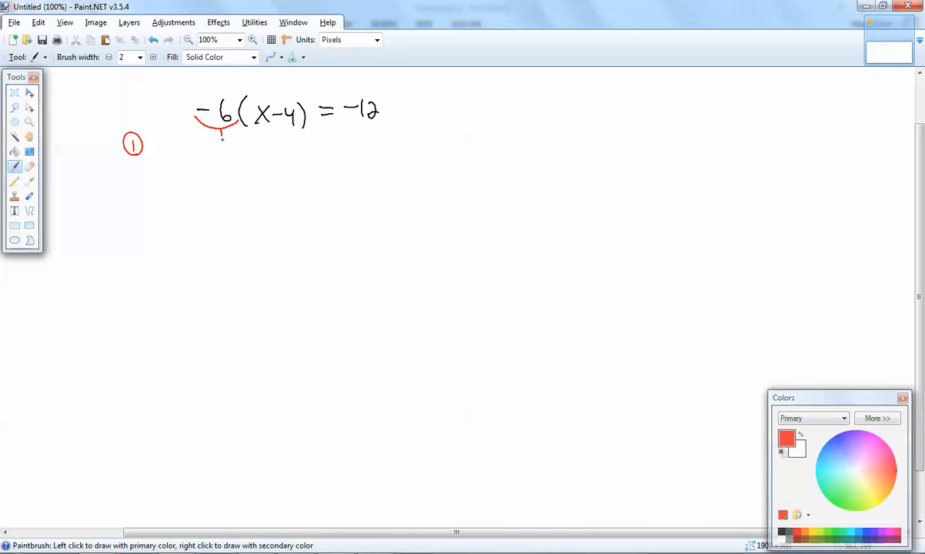
pyautogui.moveTo(223, 139); pyautogui.dragTo(264, 127)
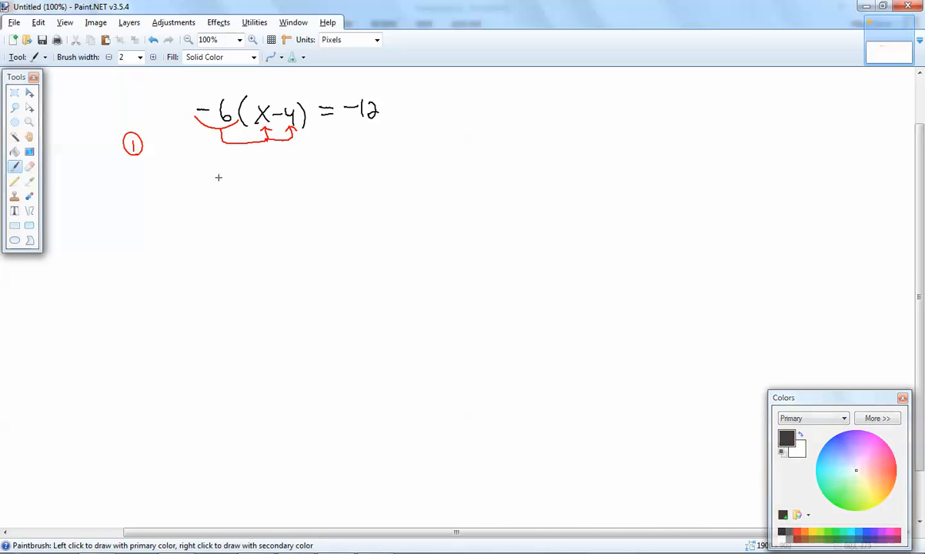
# - Write the distributed line -6(x) - 6(-4) = -12 in black
pyautogui.moveTo(190, 176); pyautogui.dragTo(228, 176)
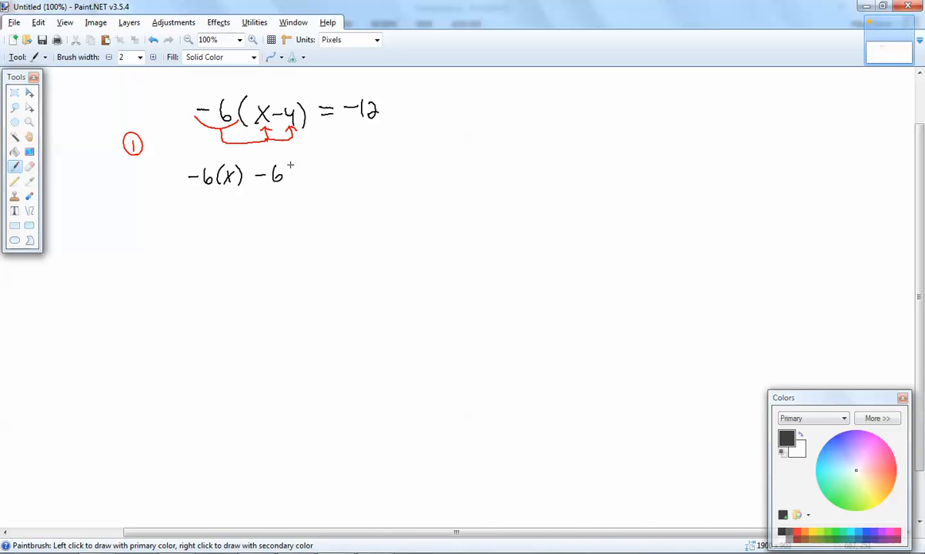
pyautogui.moveTo(291, 166); pyautogui.dragTo(326, 177)
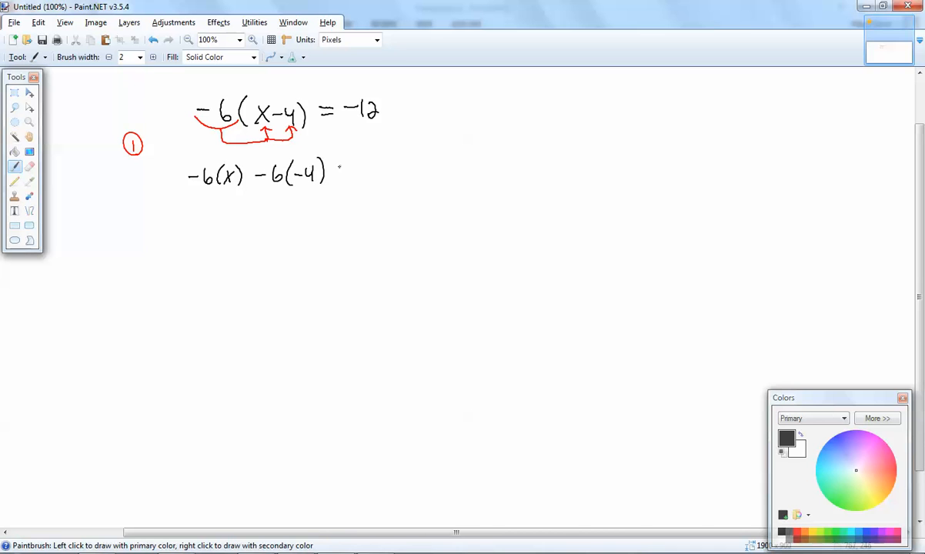
pyautogui.moveTo(339, 171); pyautogui.dragTo(388, 171)
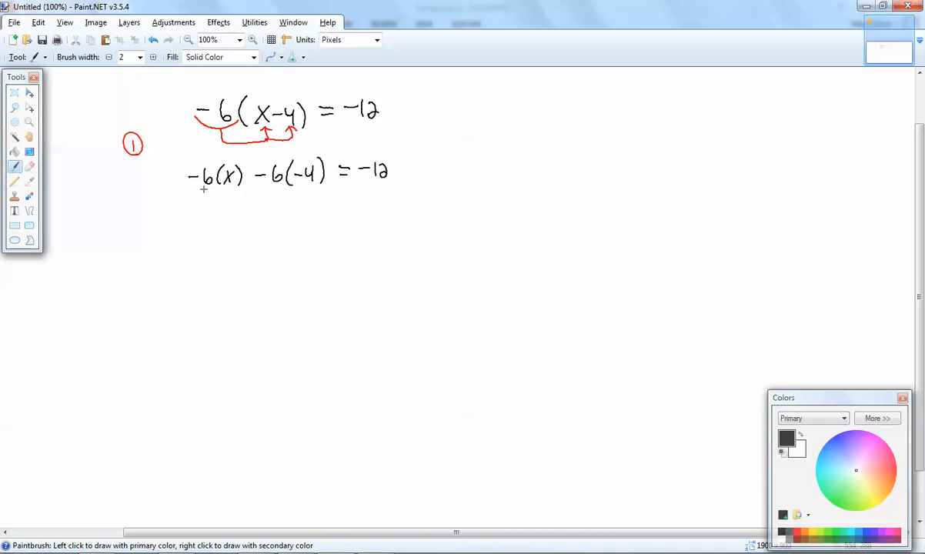
pyautogui.moveTo(206, 202)
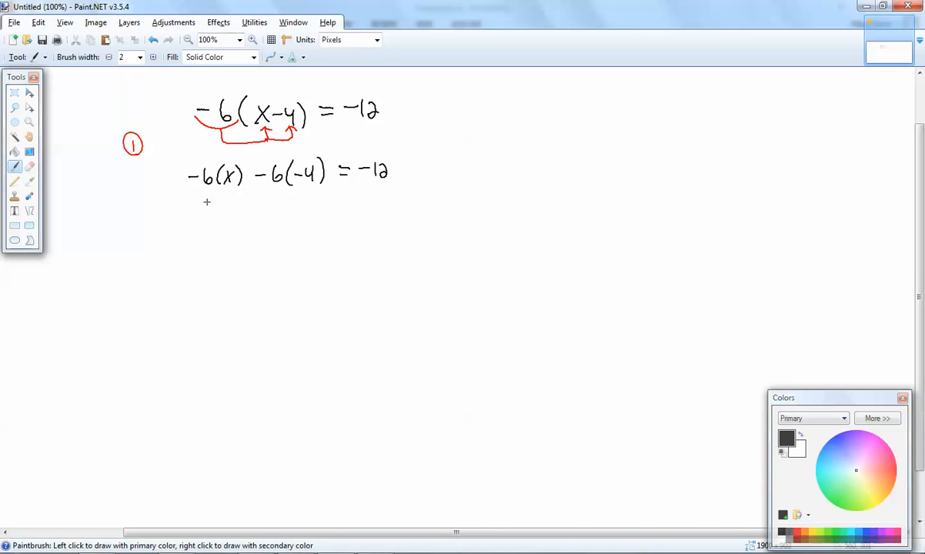
# - Write the simplified line -6x + 24 = -12 beneath it
pyautogui.moveTo(203, 206); pyautogui.dragTo(246, 206)
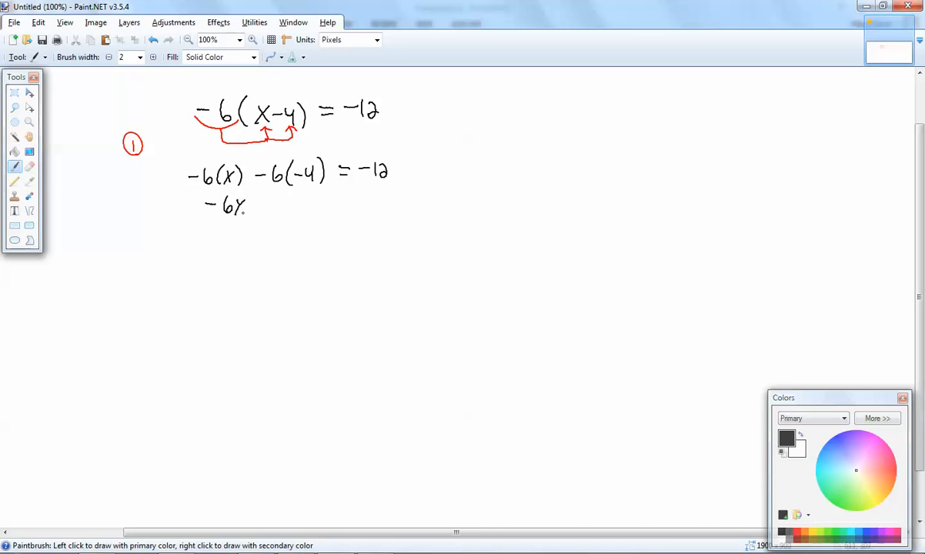
pyautogui.moveTo(237, 206); pyautogui.dragTo(246, 214)
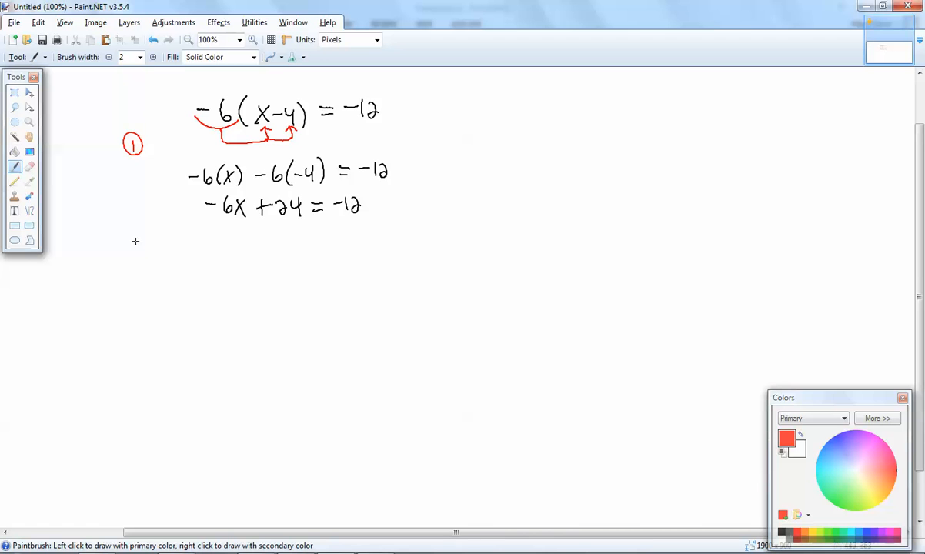
pyautogui.moveTo(123, 249)
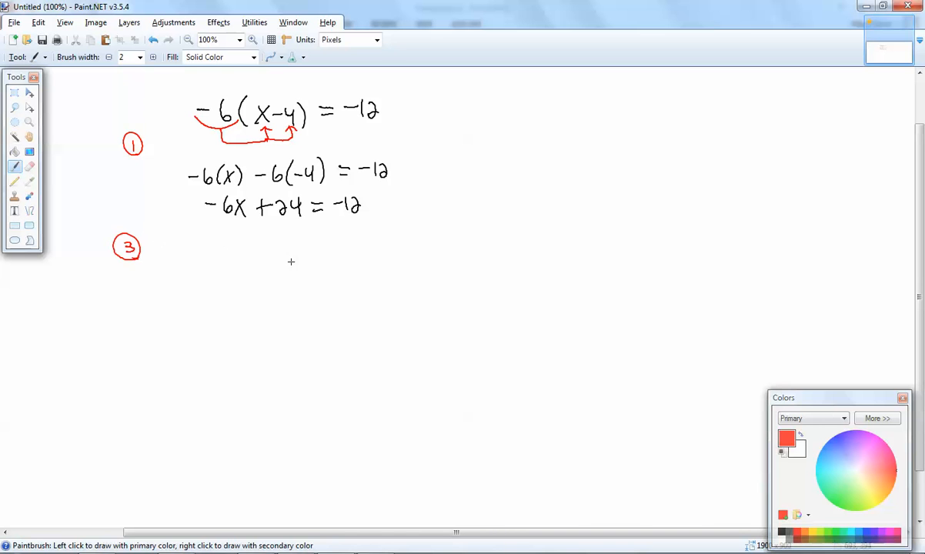
# - Draw a red arrow moving +24 across, then write -6x = -12 - 24 and -6x = -36
pyautogui.moveTo(268, 218); pyautogui.dragTo(300, 217)
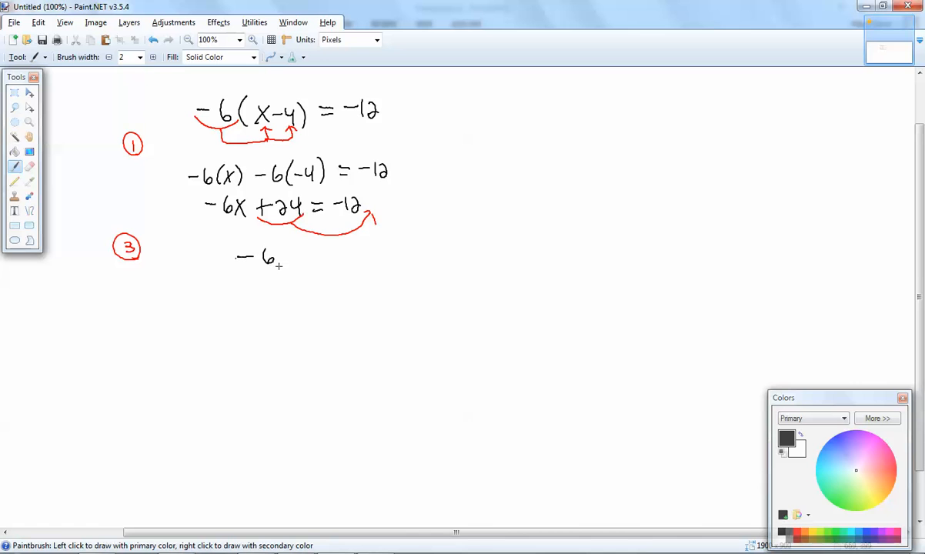
pyautogui.moveTo(277, 258); pyautogui.dragTo(338, 254)
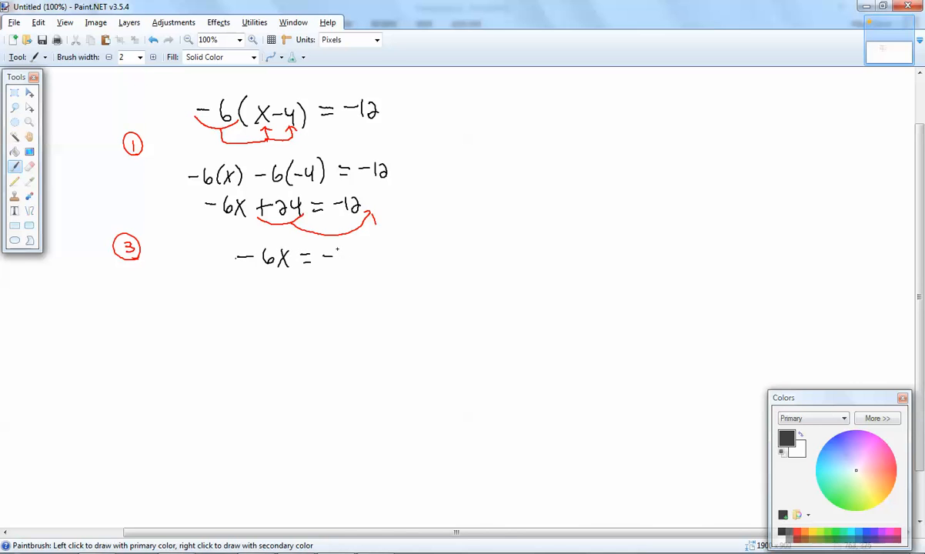
pyautogui.moveTo(331, 255); pyautogui.dragTo(385, 255)
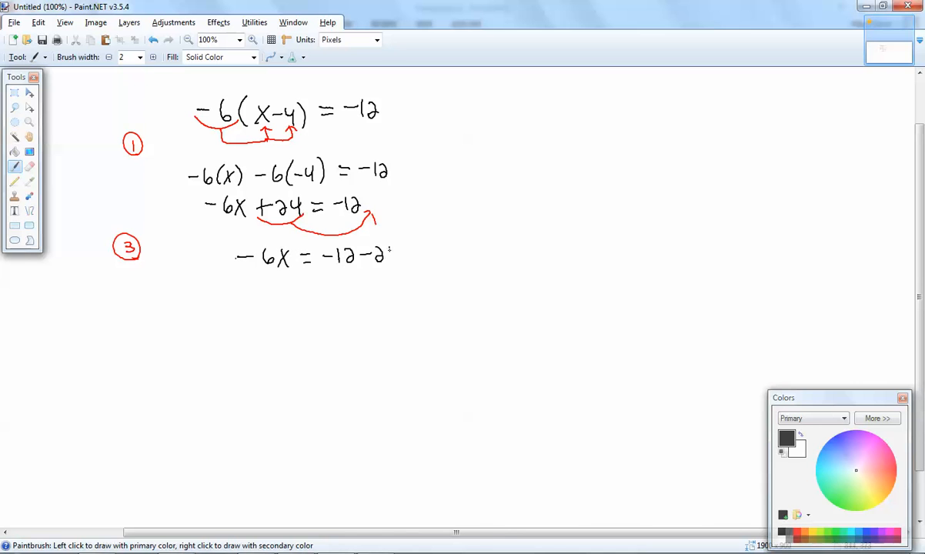
pyautogui.moveTo(381, 253); pyautogui.dragTo(400, 265)
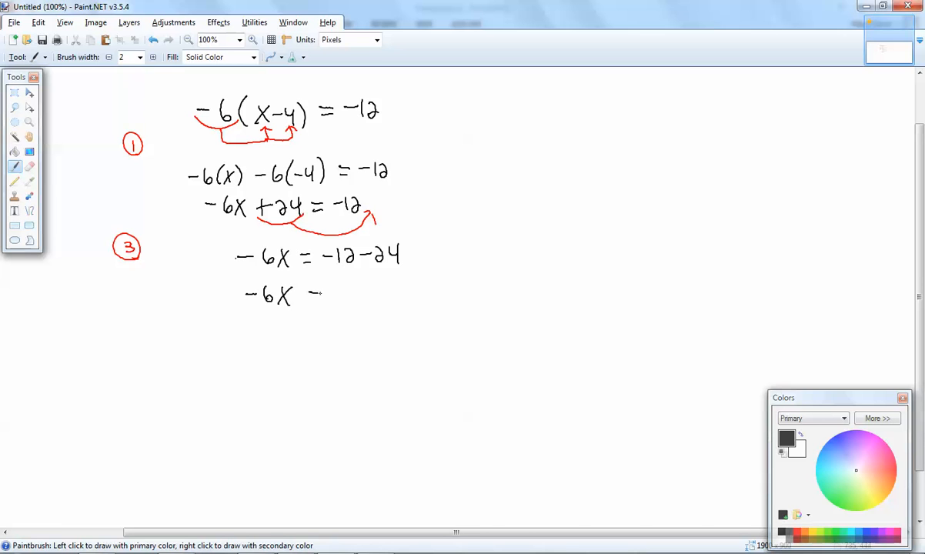
pyautogui.moveTo(308, 295); pyautogui.dragTo(324, 296)
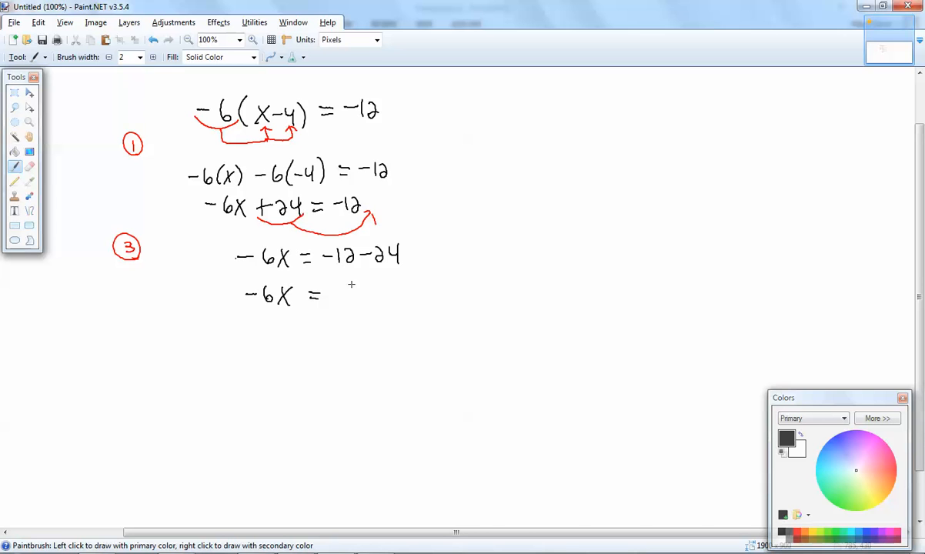
pyautogui.moveTo(345, 298)
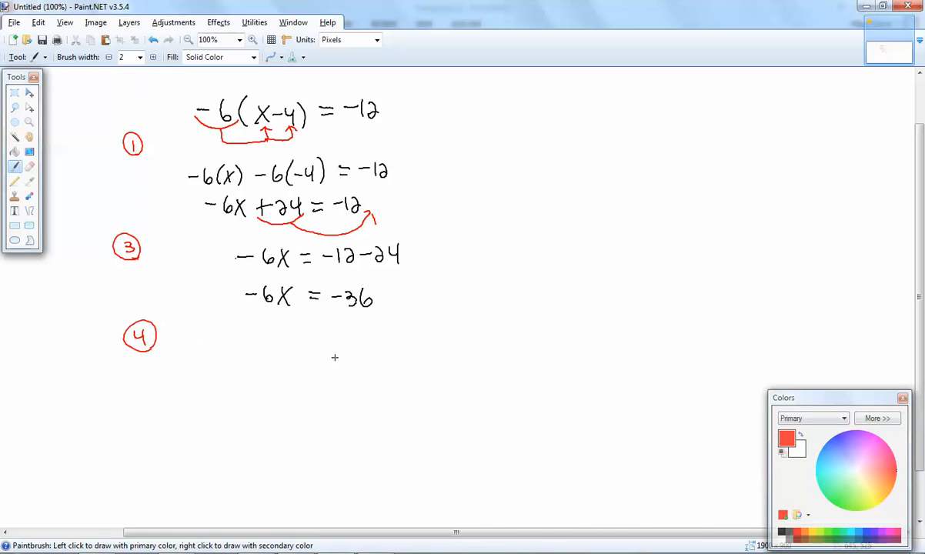
# - In black, write -6x/-6 = -36/-6 dividing both sides by -6
pyautogui.click(855, 469)
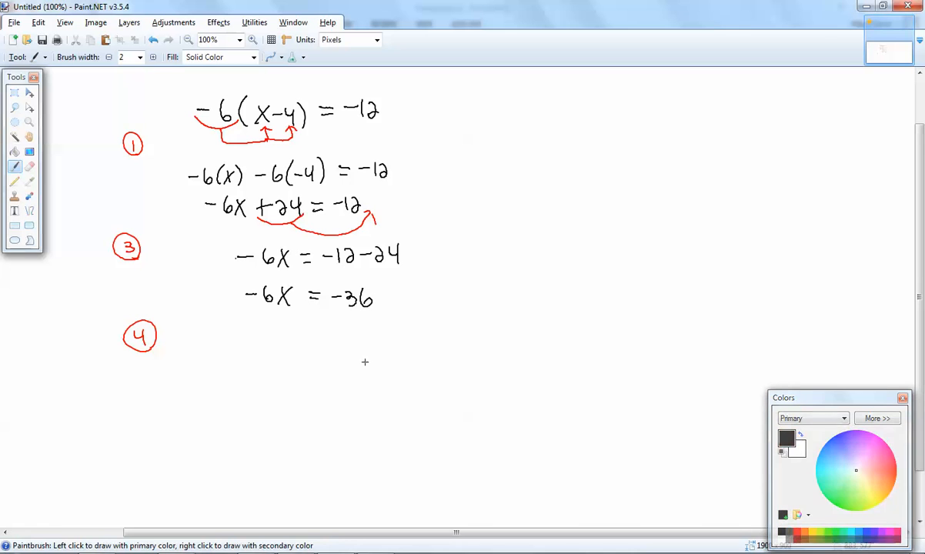
pyautogui.moveTo(254, 336); pyautogui.dragTo(292, 335)
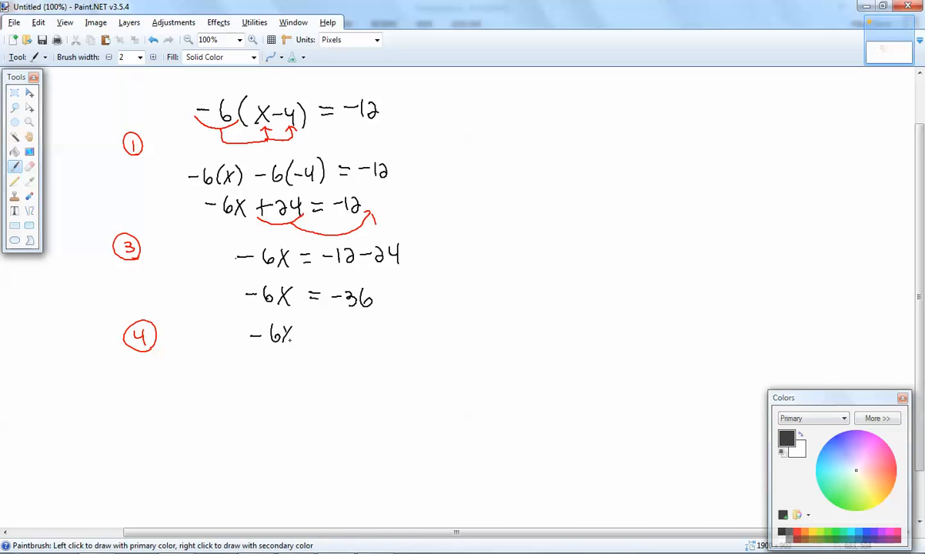
pyautogui.moveTo(261, 351); pyautogui.dragTo(300, 360)
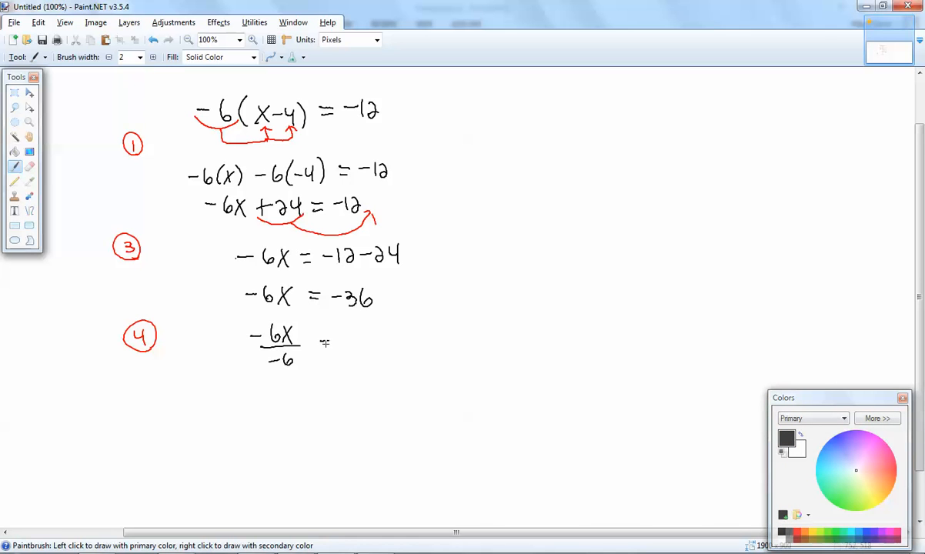
pyautogui.moveTo(323, 339); pyautogui.dragTo(377, 345)
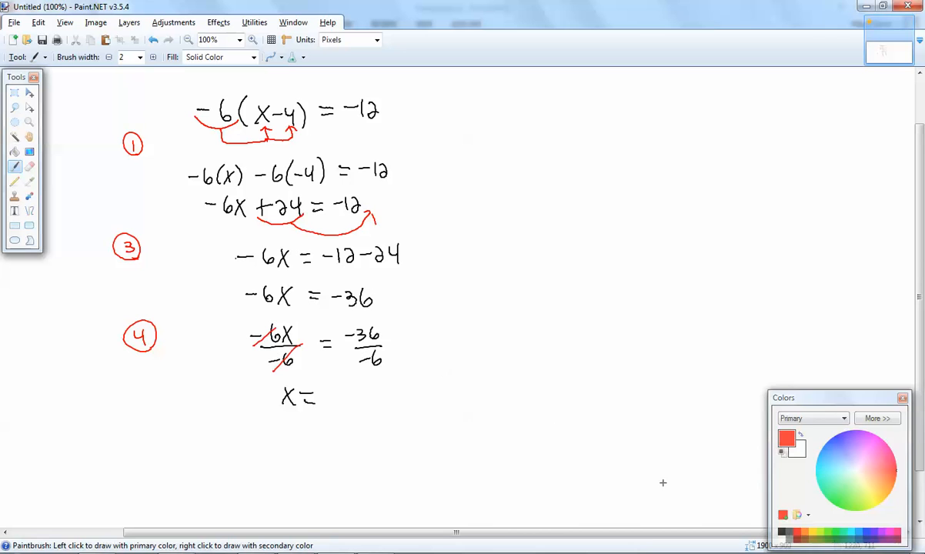
# - Switch the drawing colour to black for the final answer x = 6
pyautogui.click(855, 469)
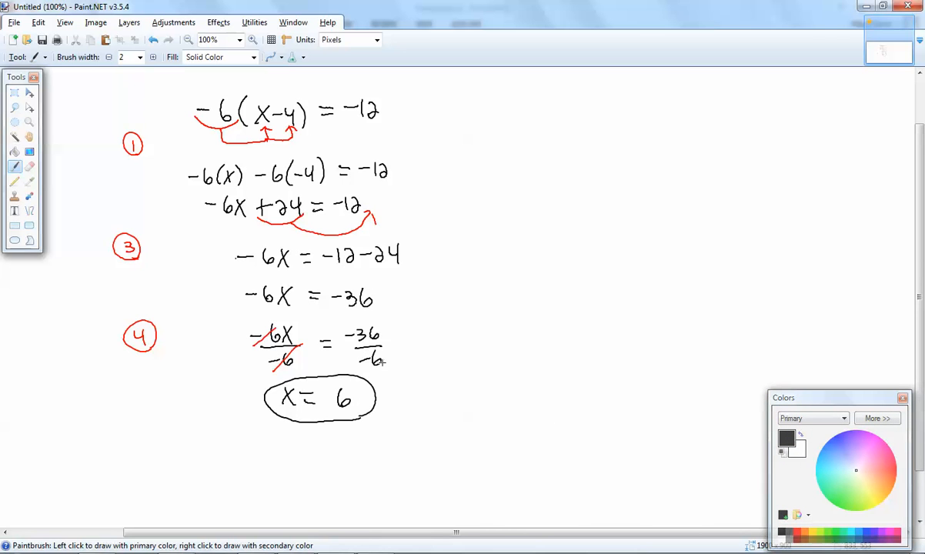
pyautogui.moveTo(360, 489)
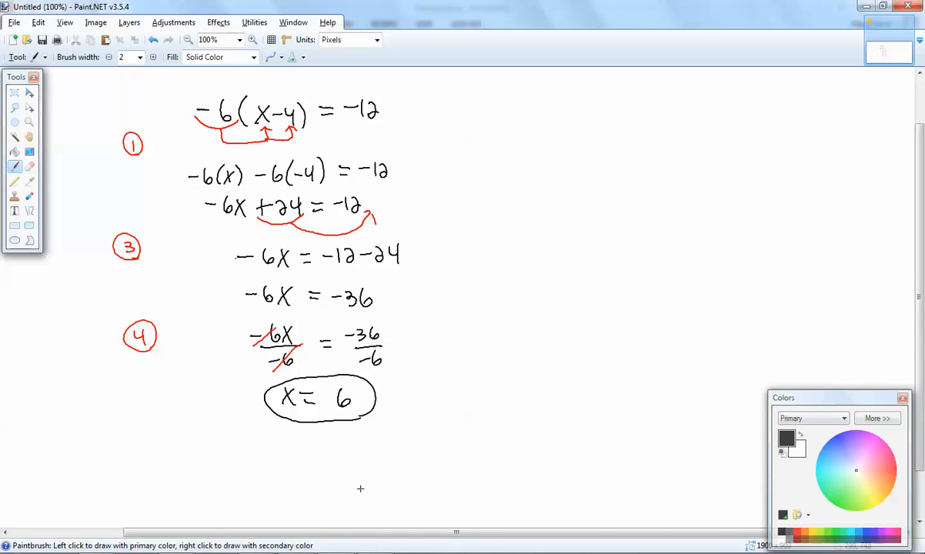